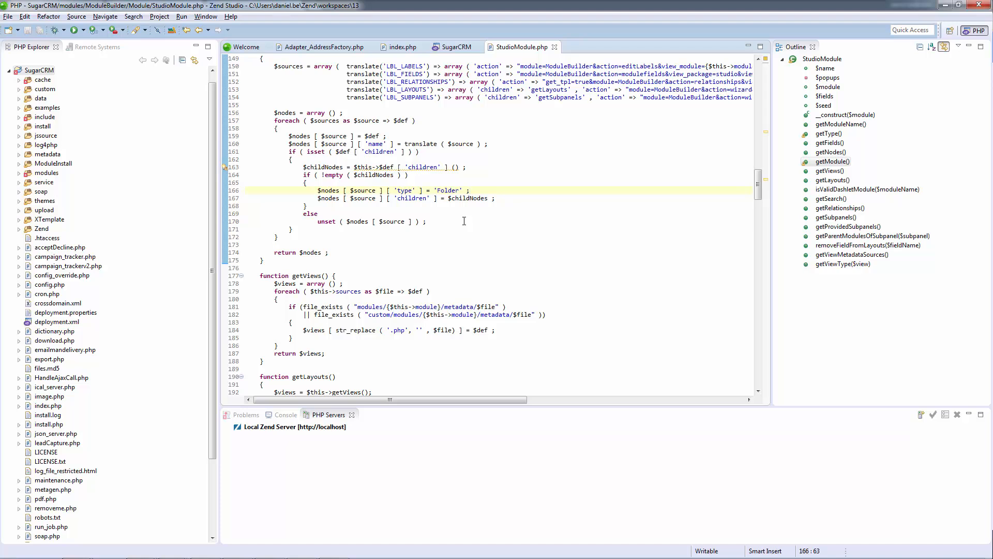
mouse_move(234, 159)
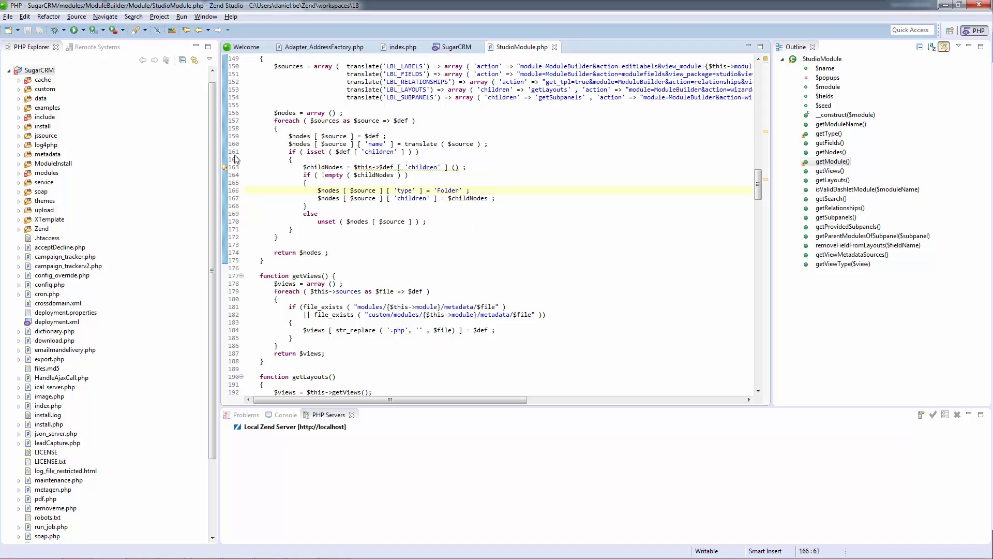
Step: Launch Run PHP 7 Express from the SugarCRM project's context menu
right_click(38, 70)
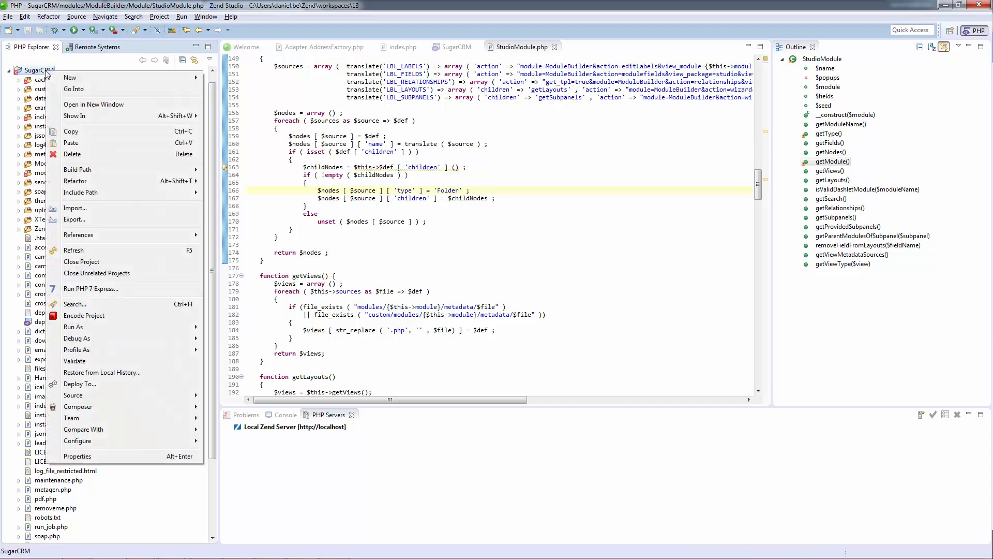
left_click(91, 288)
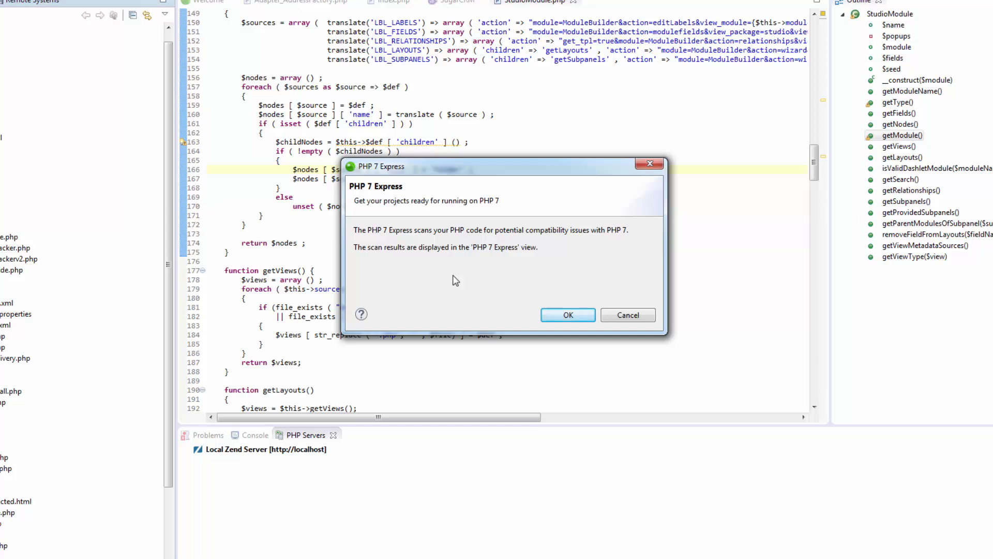
mouse_move(542, 298)
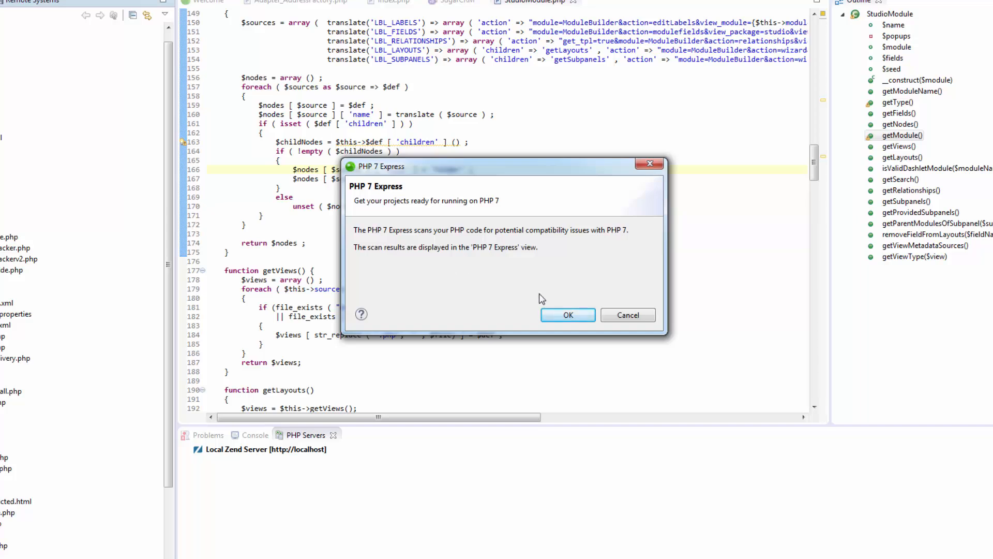
Step: Confirm the PHP 7 Express compatibility scan with OK
left_click(567, 315)
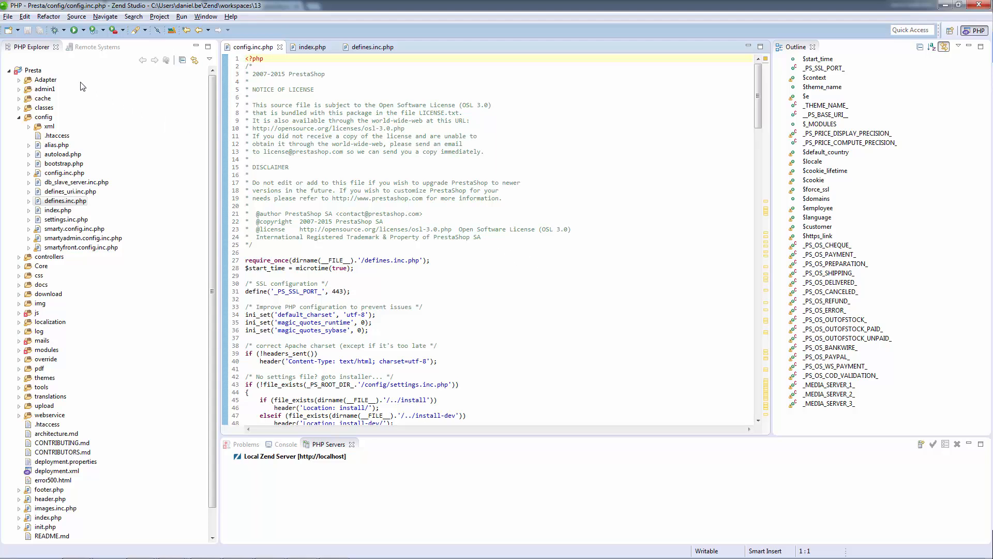
Step: Enable project-specific interpreter settings for Presta with PHP 7.0, then apply and close Properties
right_click(34, 69)
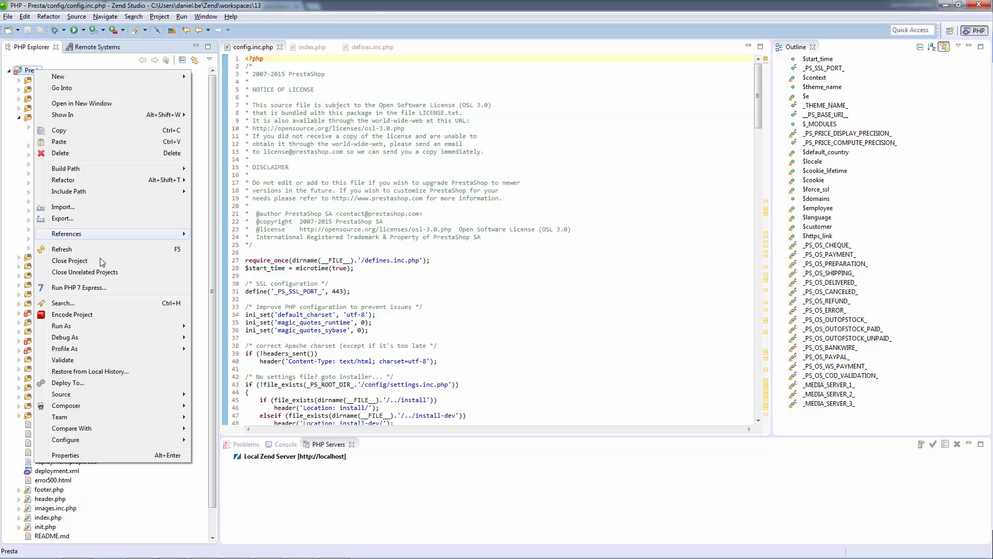
left_click(65, 454)
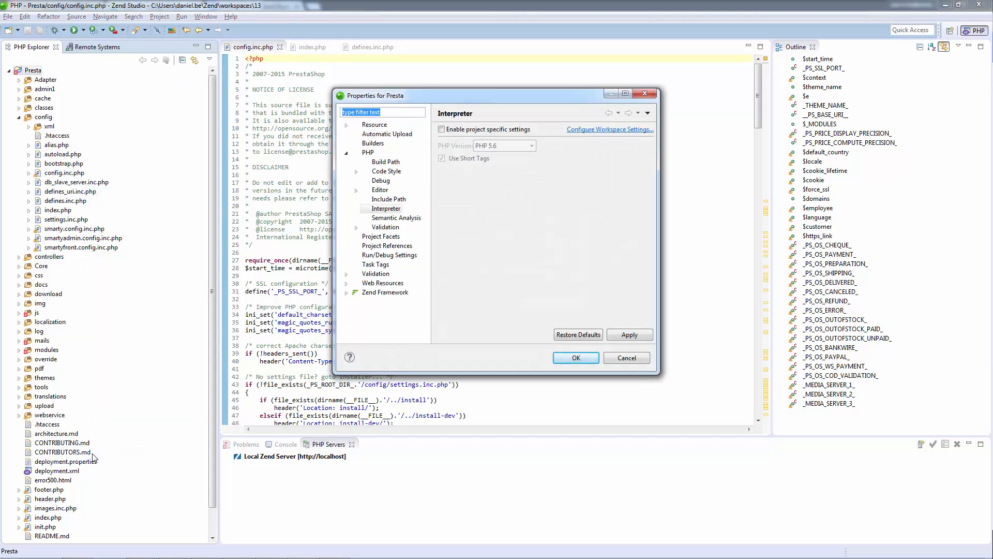
left_click(441, 129)
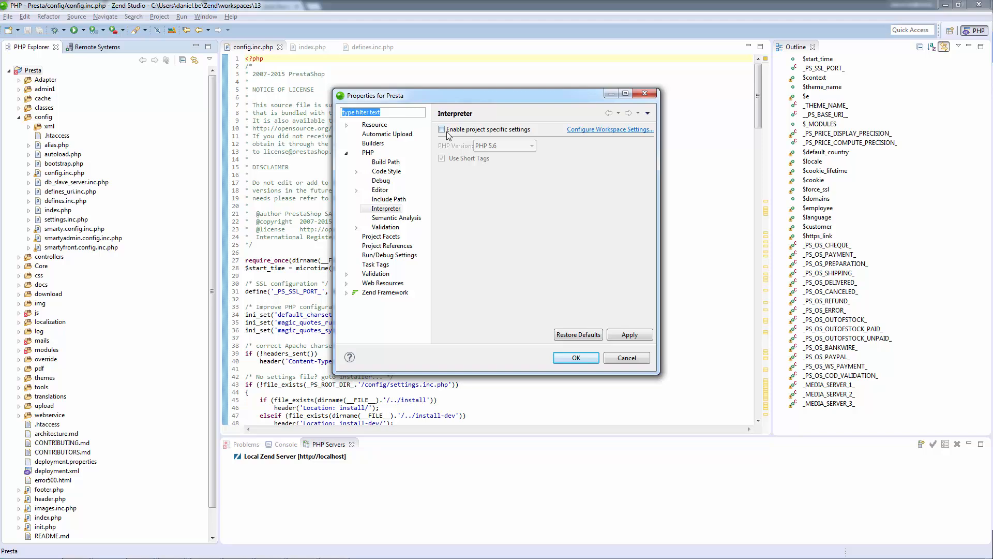
left_click(442, 129)
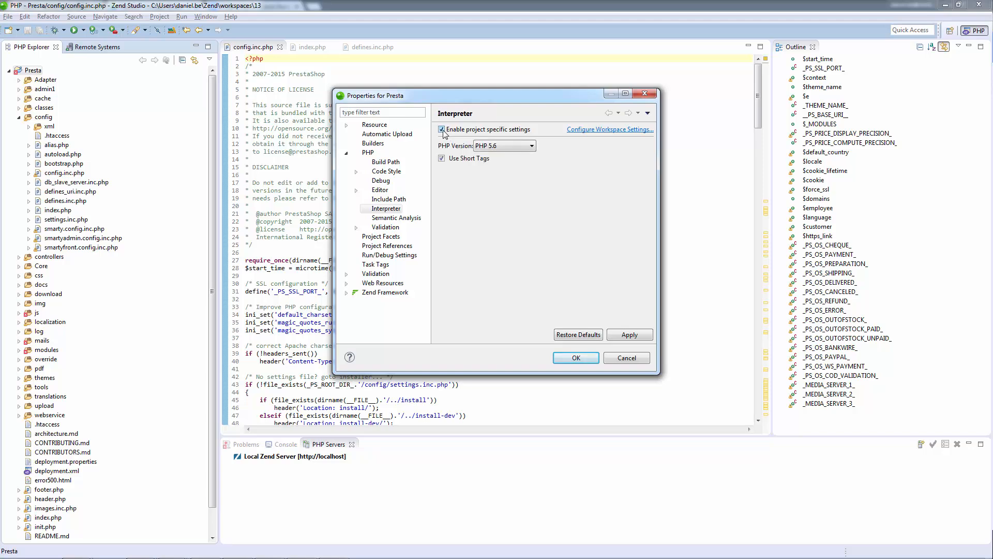
left_click(531, 145)
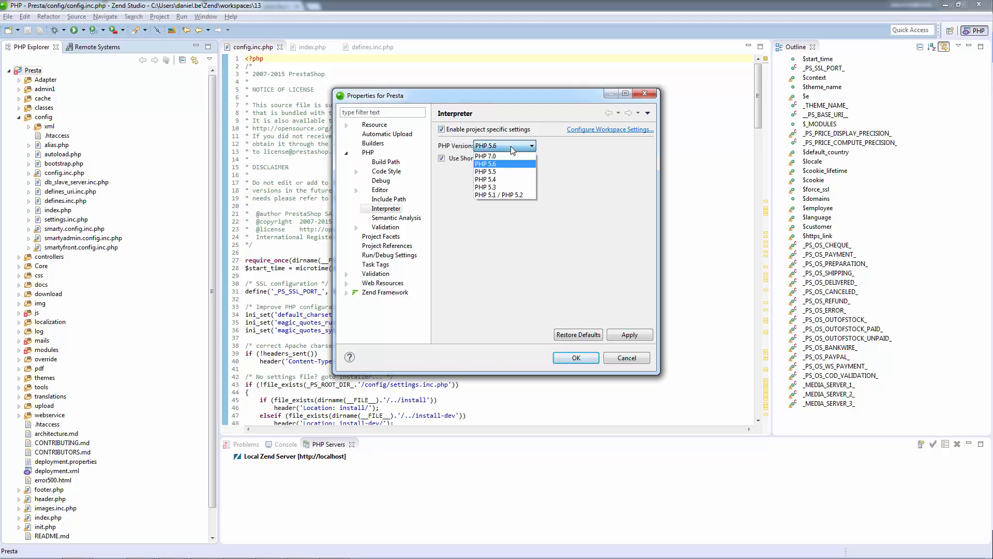
left_click(485, 156)
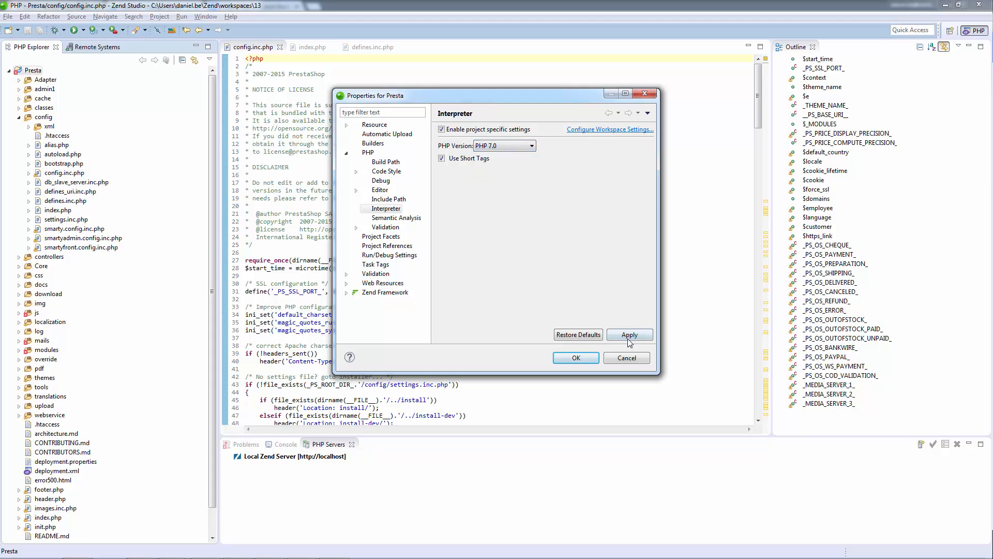
left_click(629, 335)
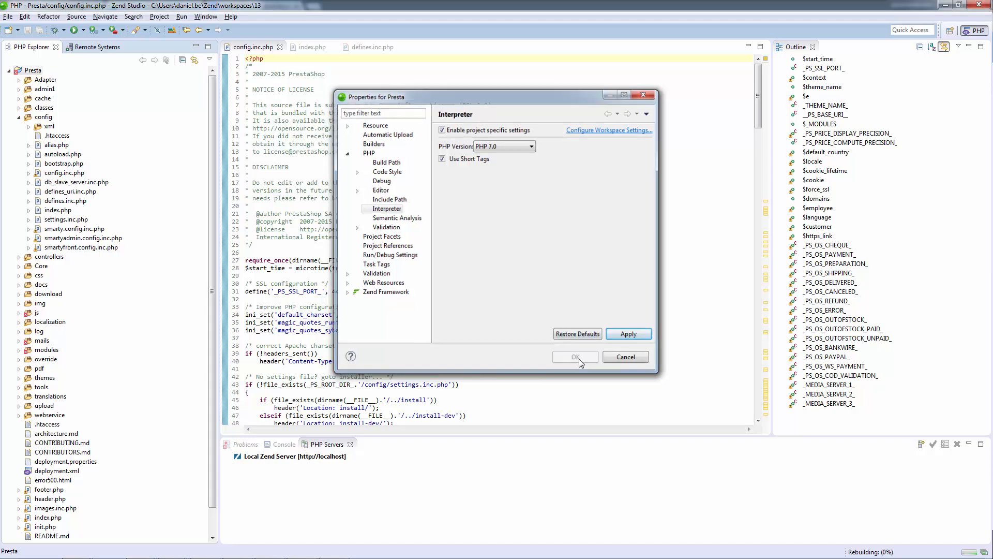
left_click(574, 357)
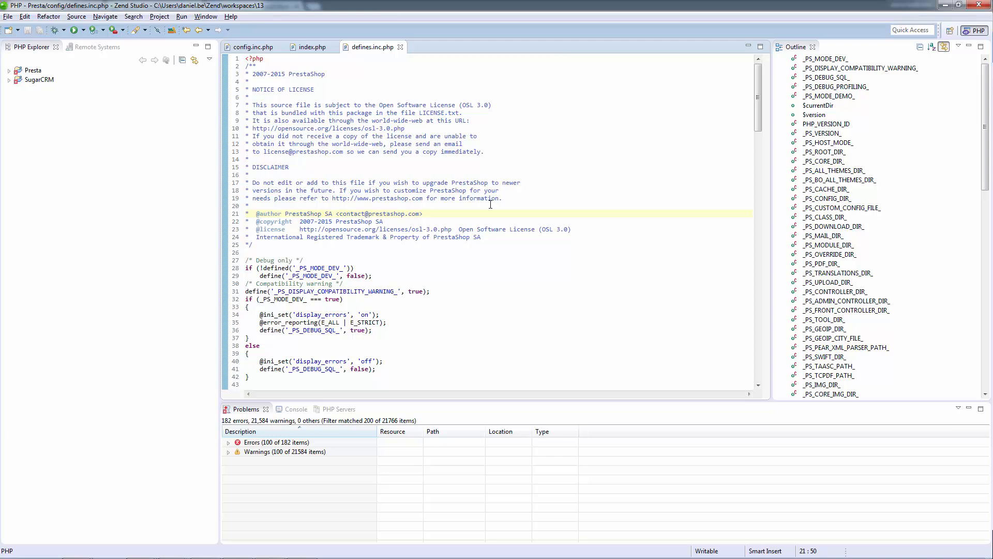
Step: Create local PHP project 'newphp7proj' with PHP 7.0 and Composer support
left_click(8, 16)
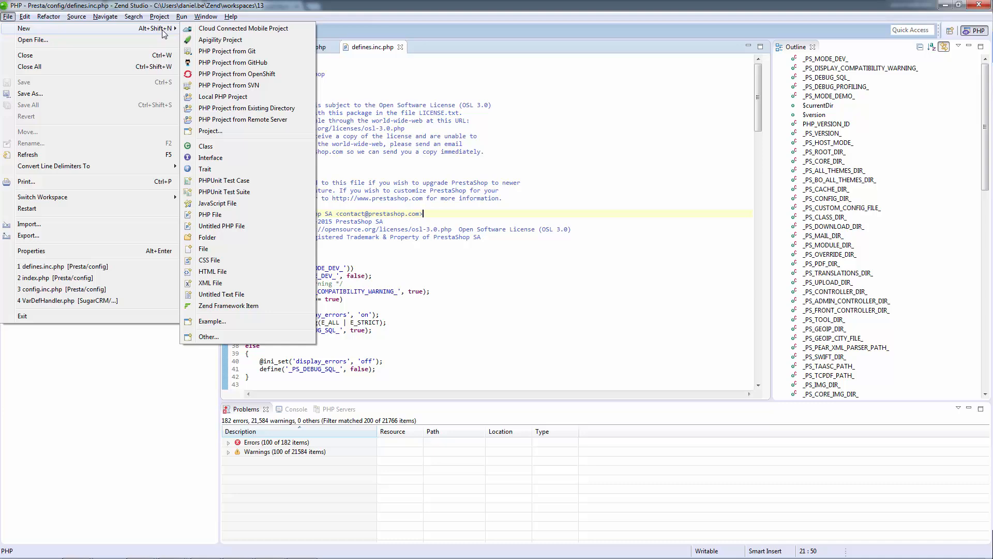
left_click(223, 97)
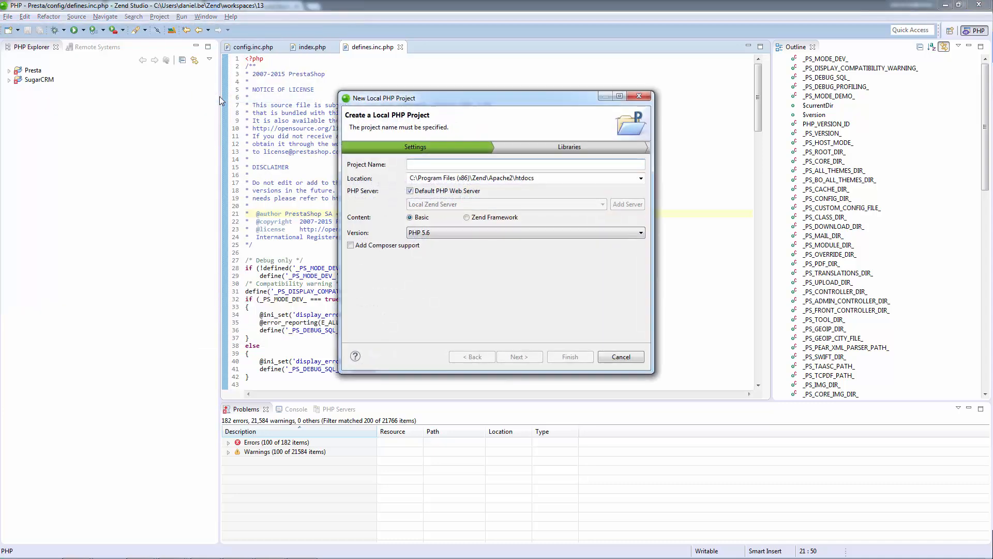
type("new")
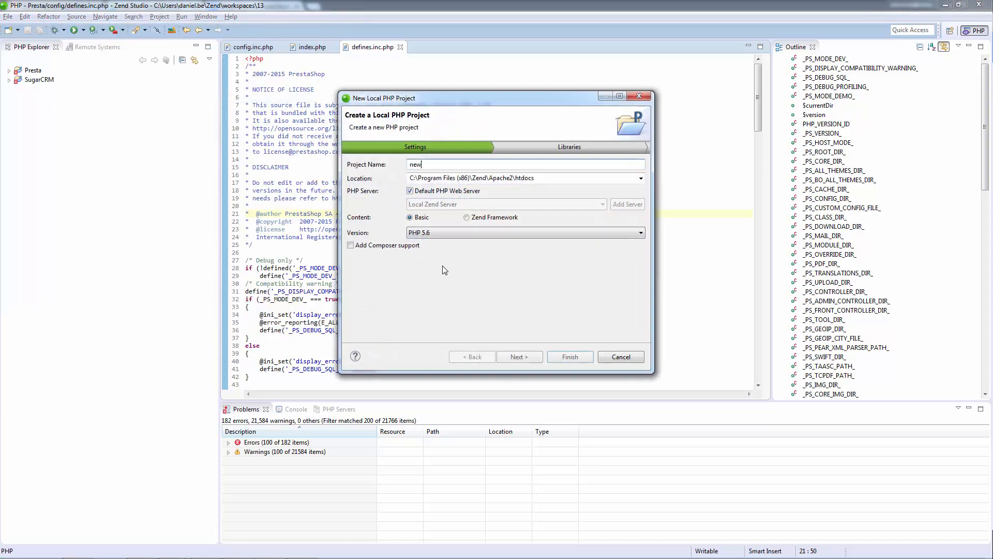
type("php7pro")
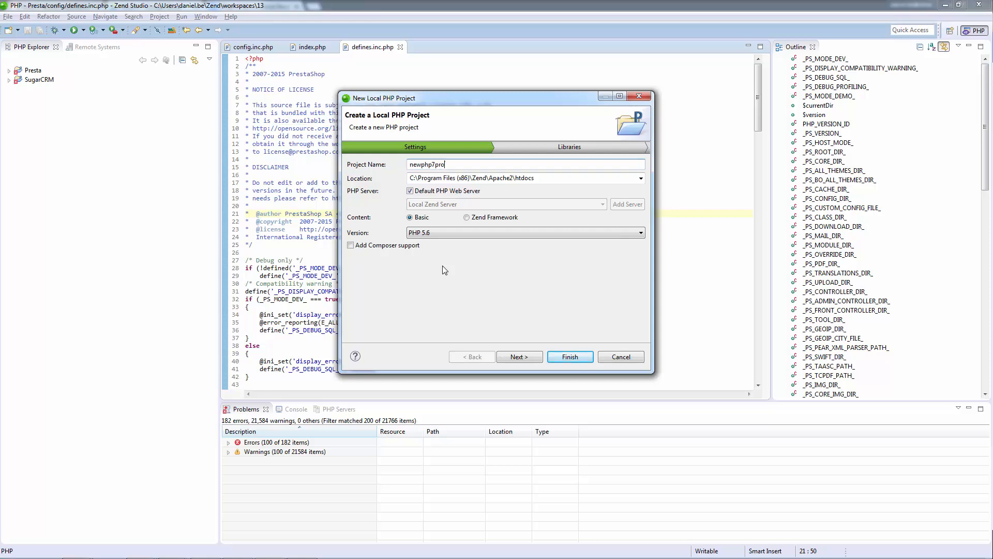
left_click(639, 233)
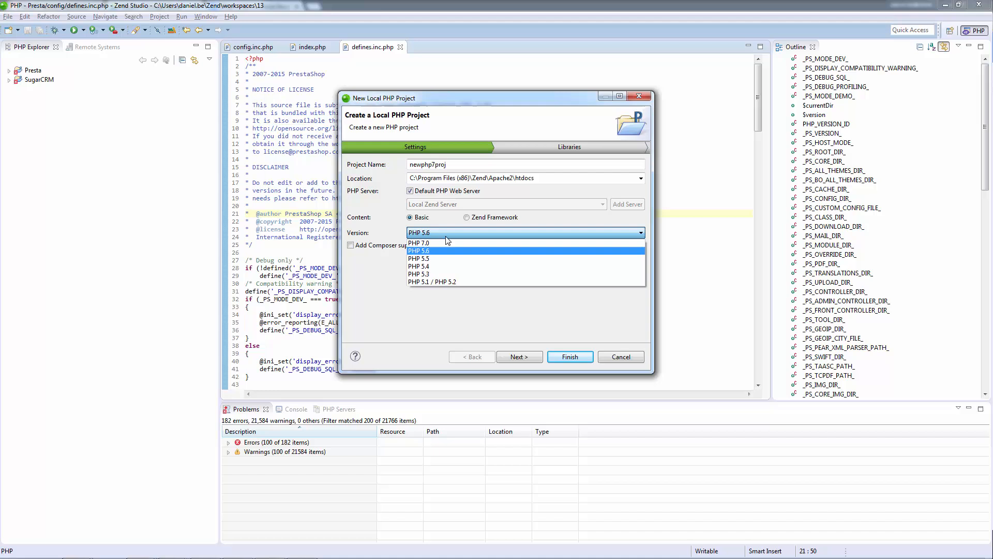
left_click(418, 243)
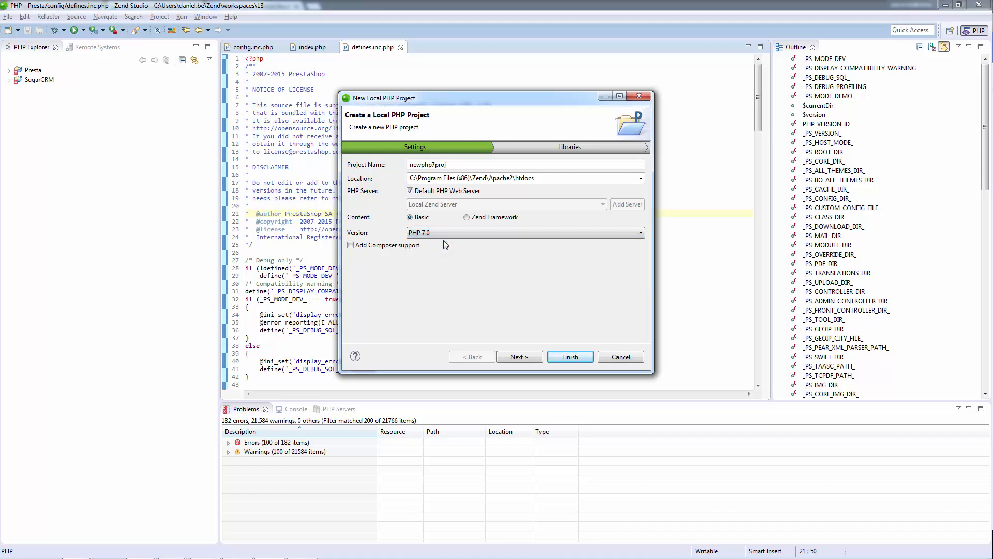
left_click(349, 245)
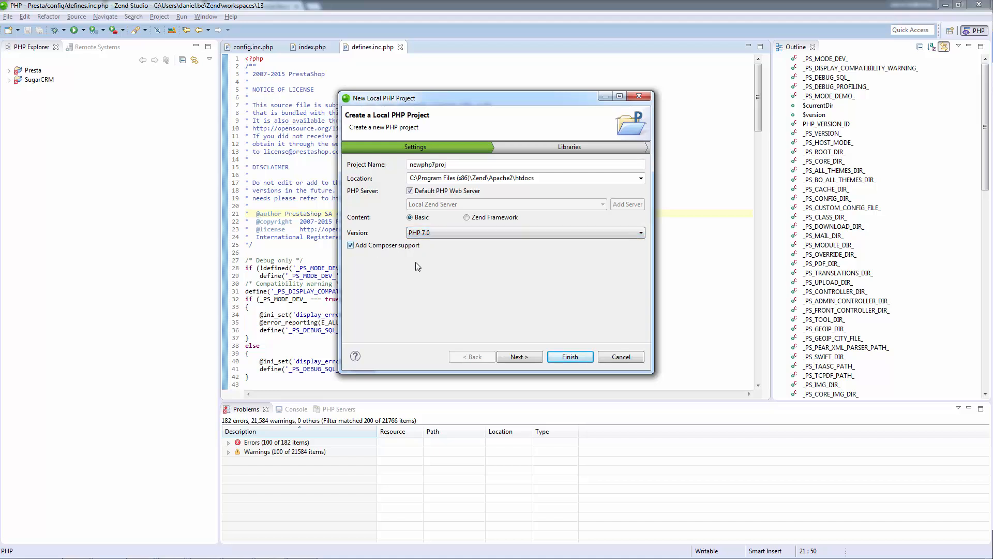
left_click(568, 356)
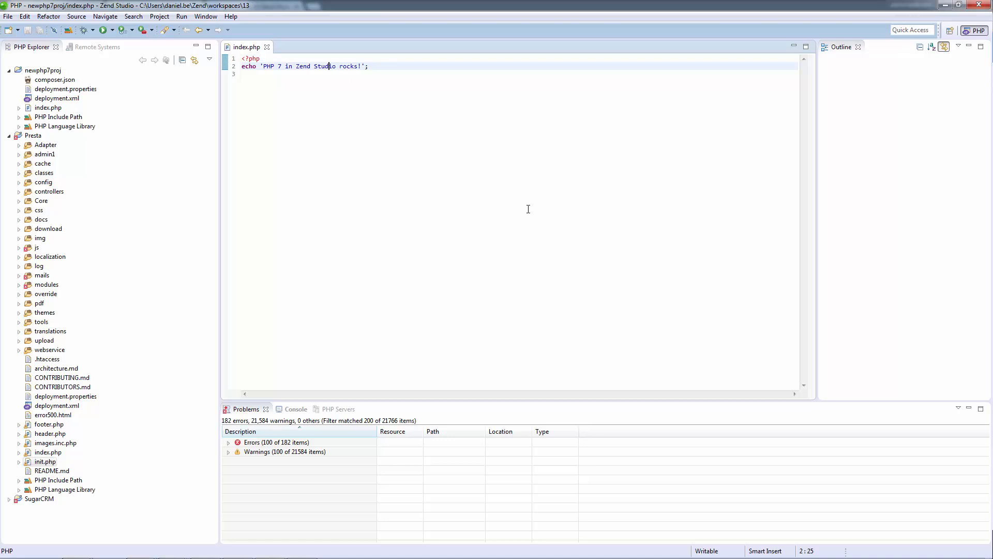
Step: Select PHP 7 (Experimental) under PHP Executables on the Welcome page, then close it
left_click(230, 16)
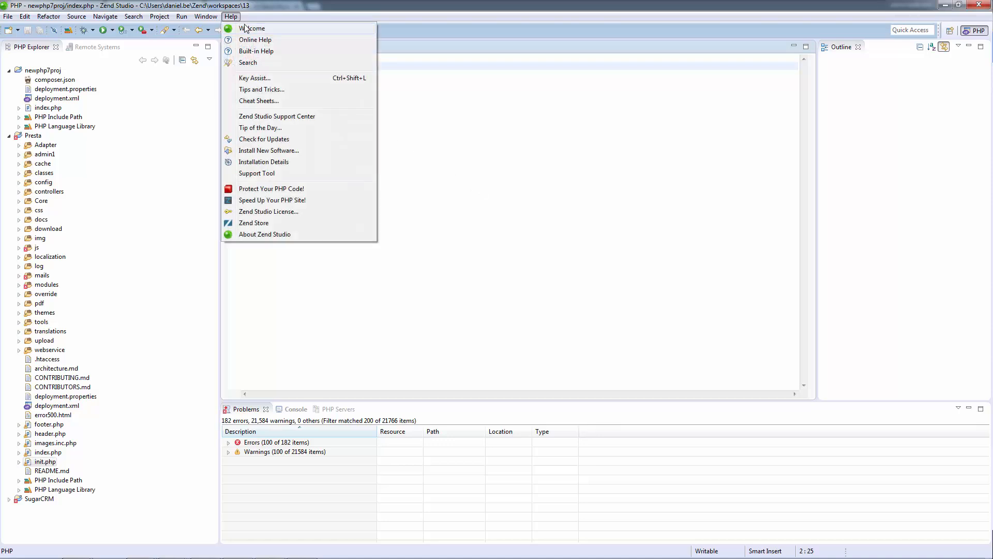
left_click(253, 28)
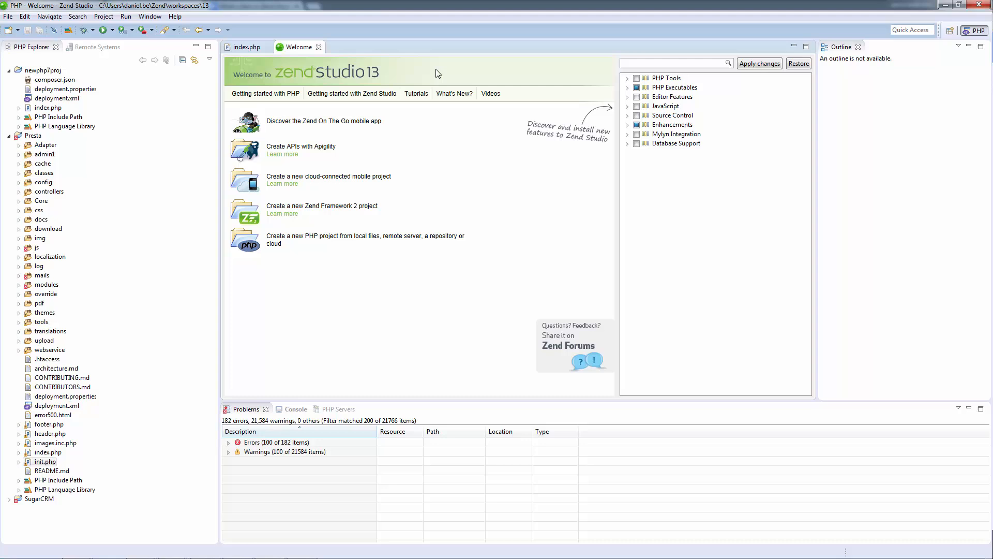
left_click(627, 87)
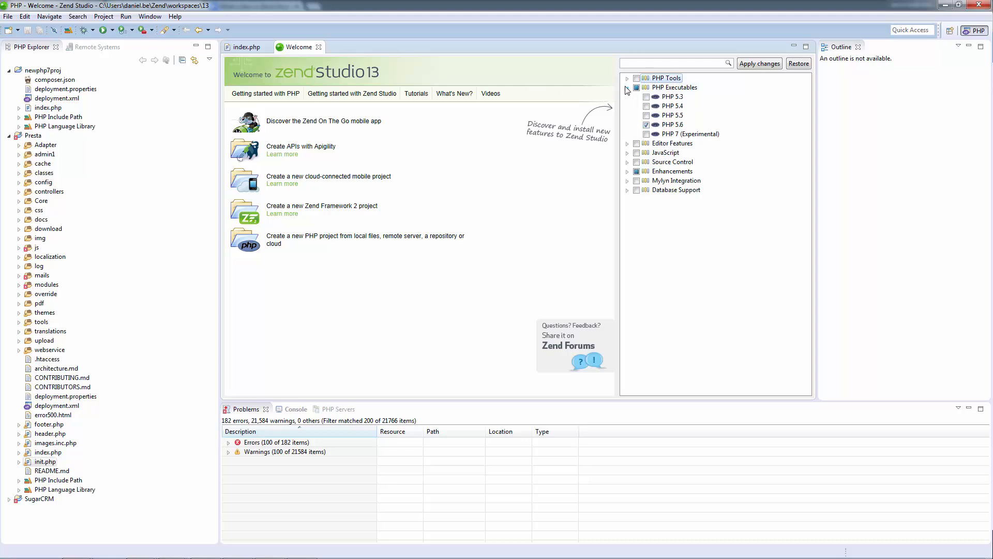
mouse_move(691, 134)
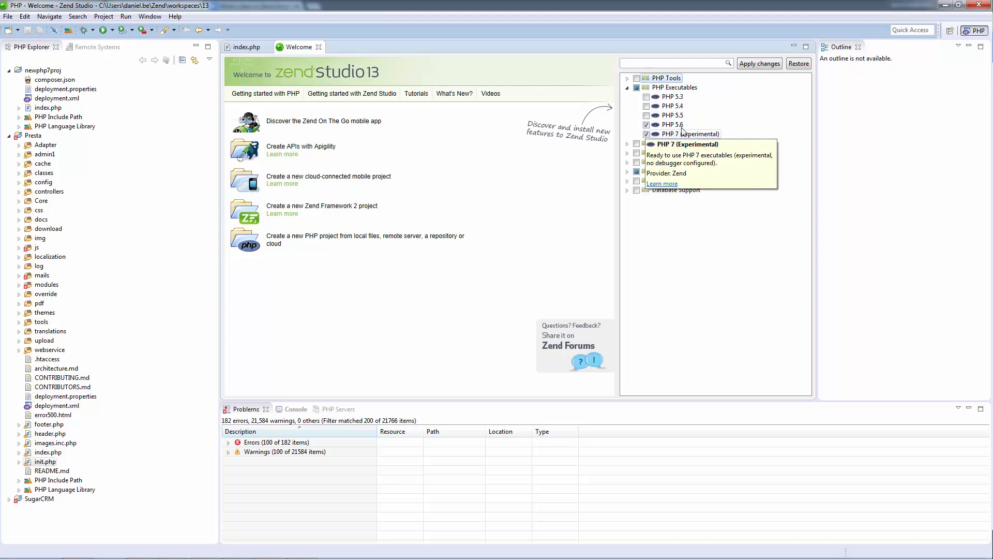
left_click(759, 64)
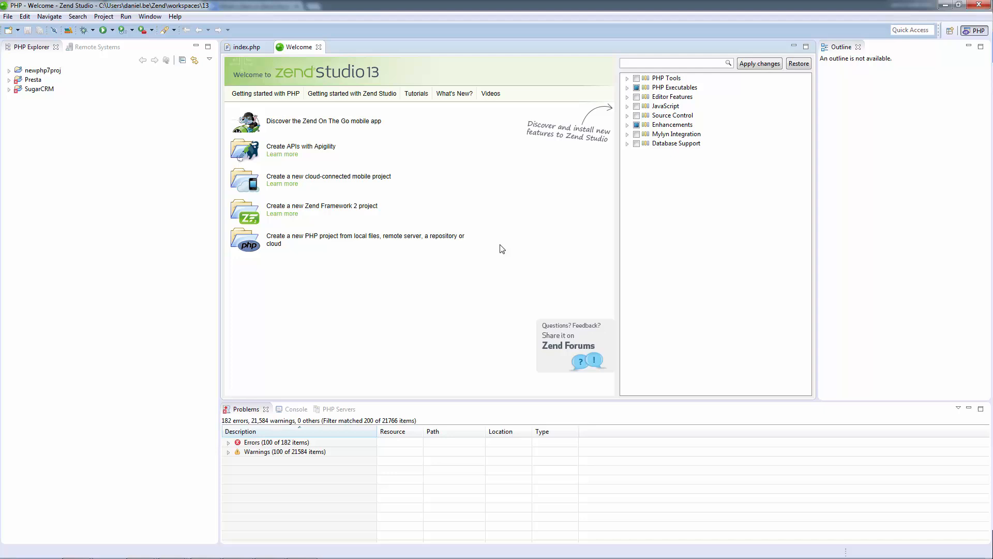
left_click(319, 47)
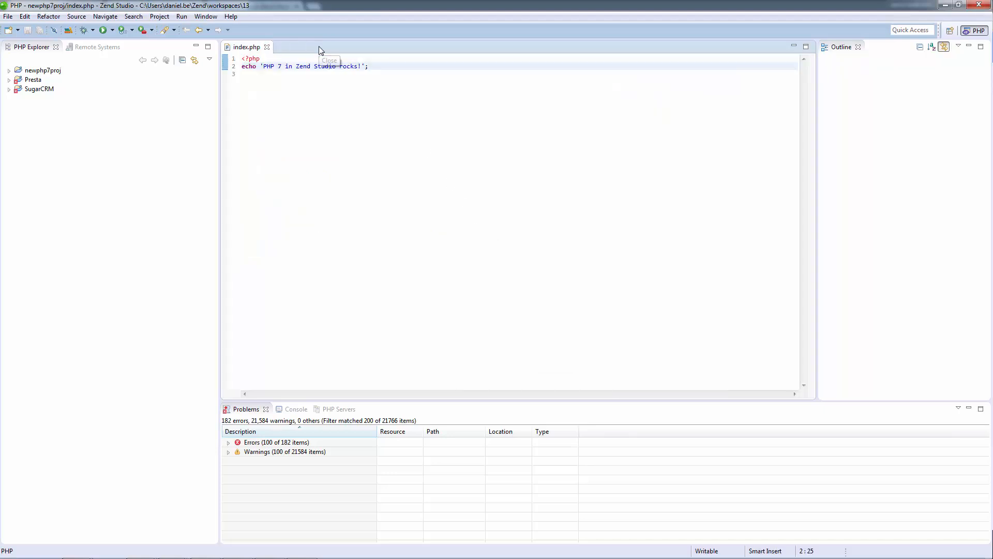
Step: Run index.php via Run As > PHP CLI Application
right_click(335, 83)
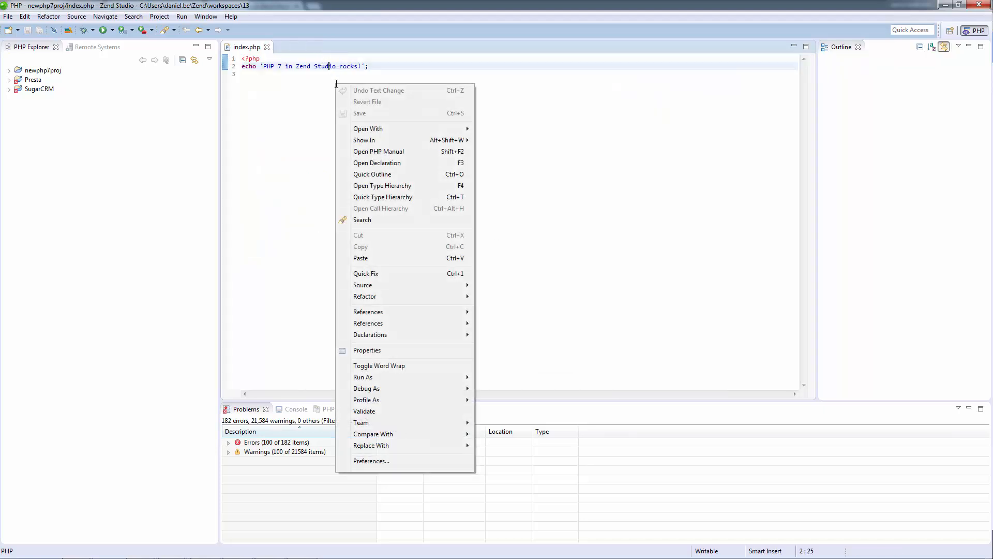
mouse_move(377, 377)
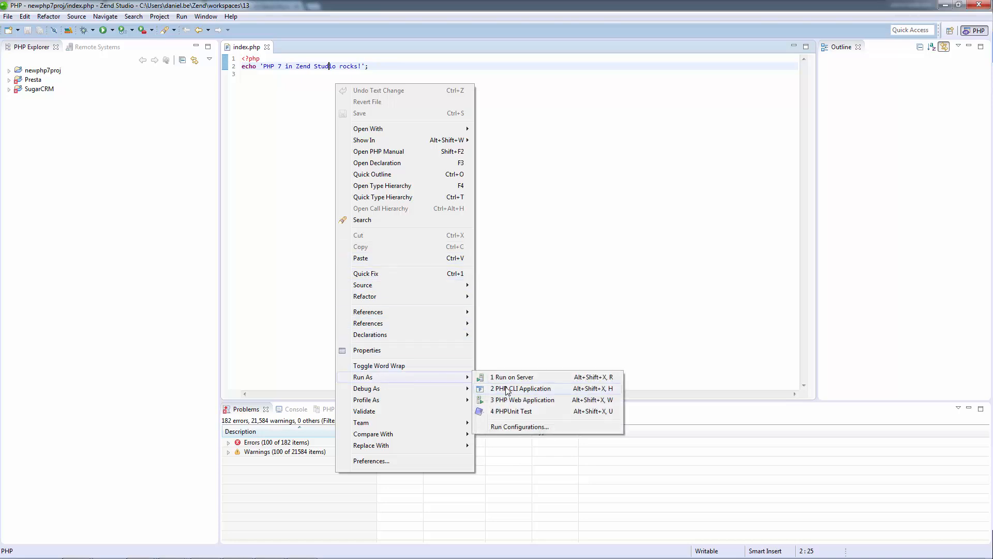
left_click(520, 388)
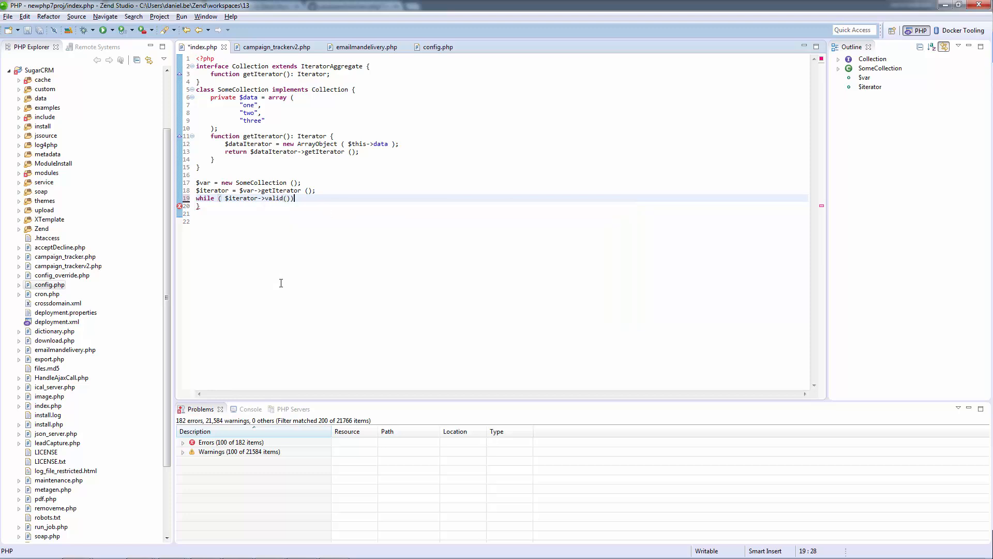
Step: Open the while body with { and type $iterator-> to get Iterator method suggestions
type("{")
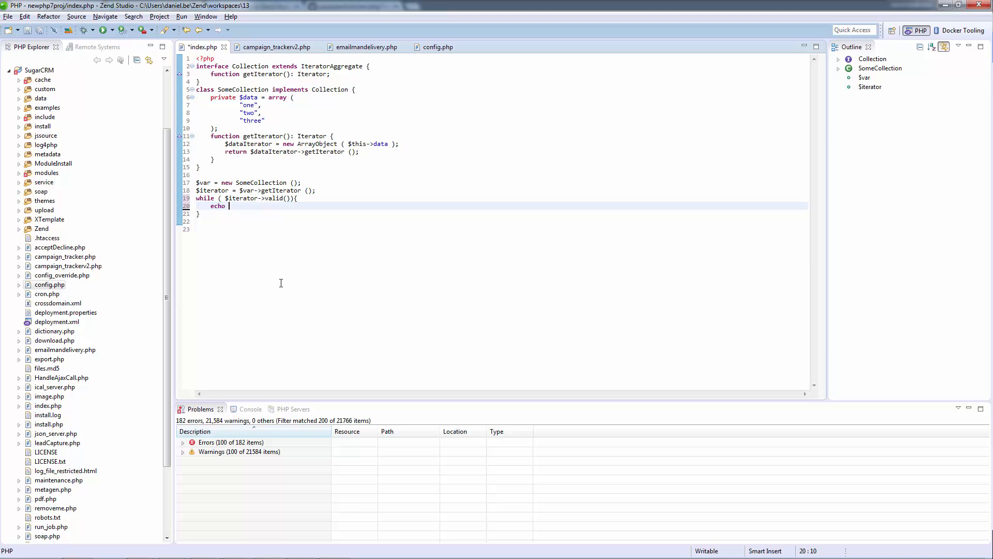
type("$iterator")
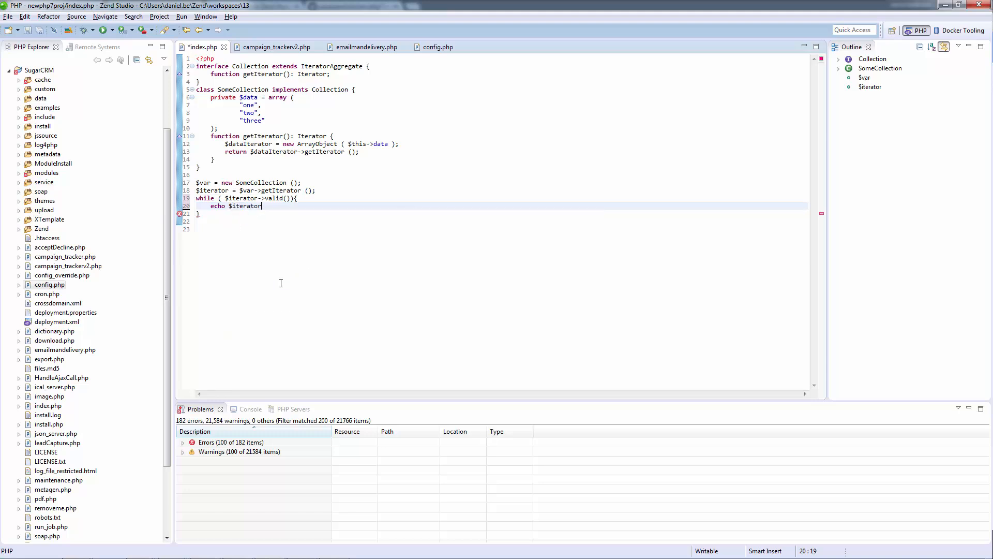
type("->")
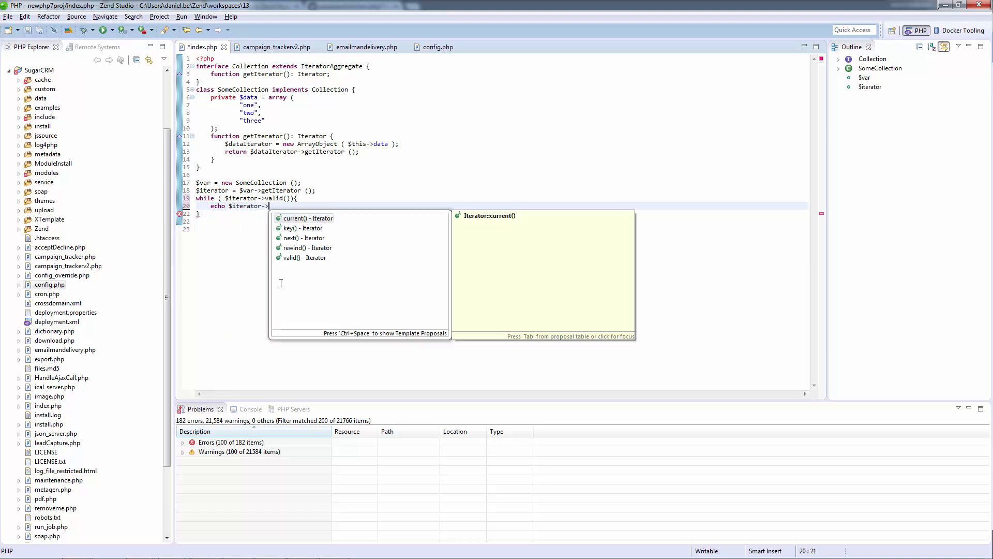